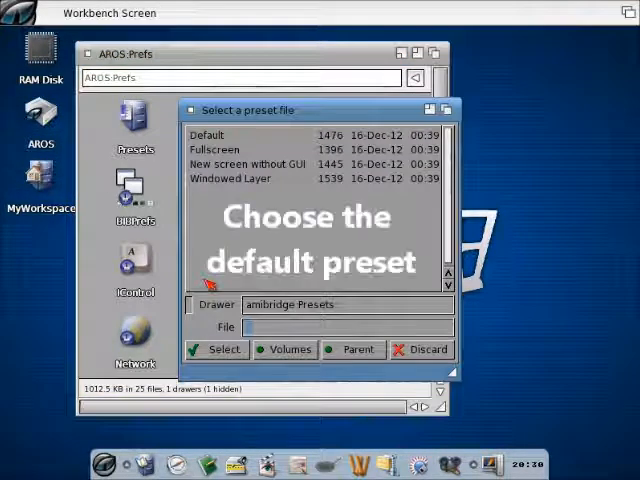
Load the Default preset in AmiBridge setup and save it.
click(208, 135)
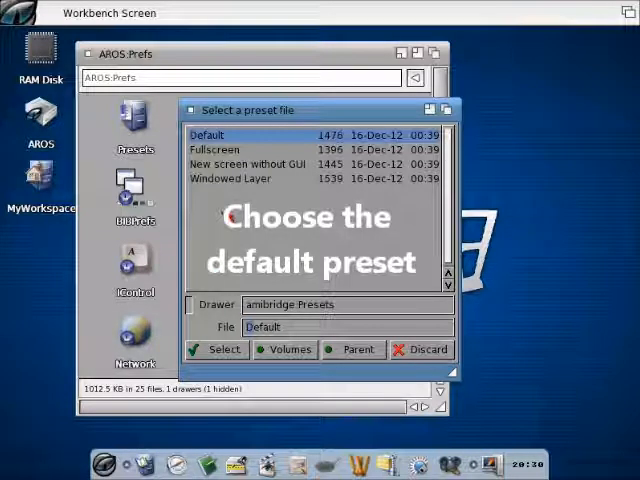
click(216, 350)
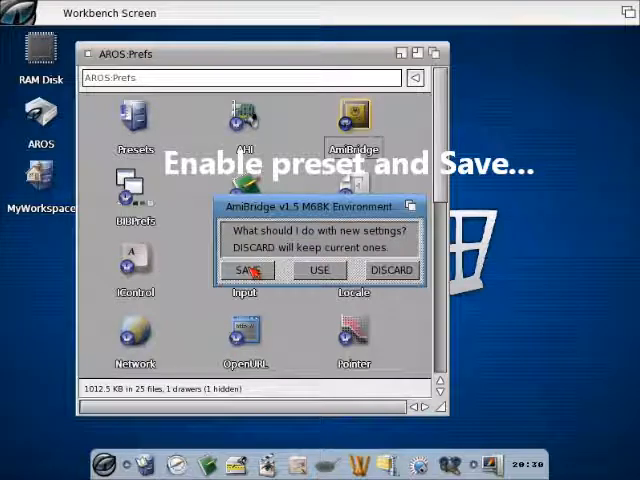
click(246, 270)
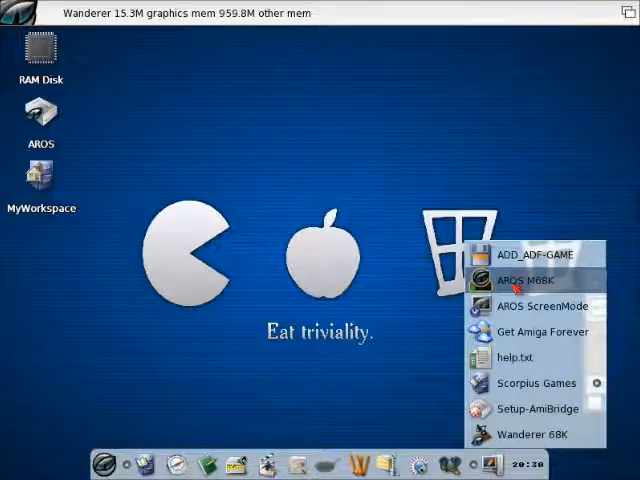
Launch AROS M68K from the dock's AmiBridge menu.
click(530, 281)
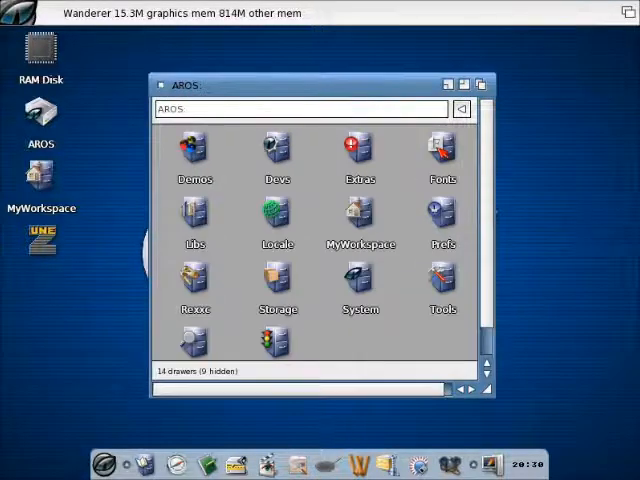
Open the Extras, Work and Eagleplayer drawers and start EaglePlayer.
double_click(359, 150)
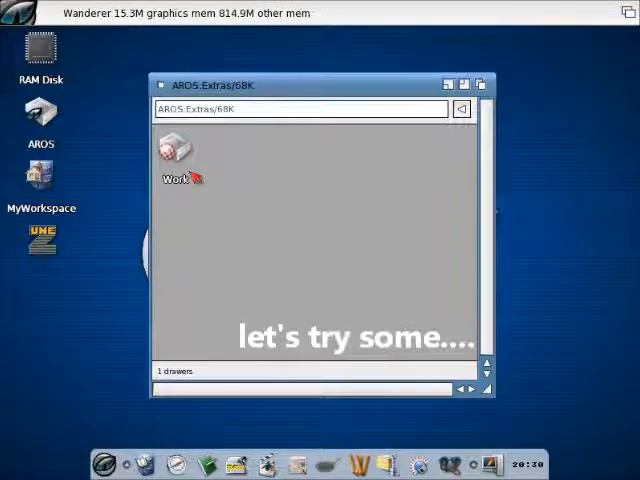
double_click(175, 155)
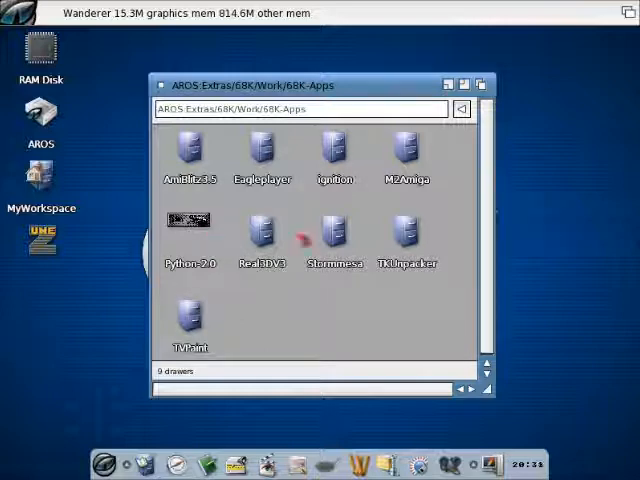
mouse_move(272, 160)
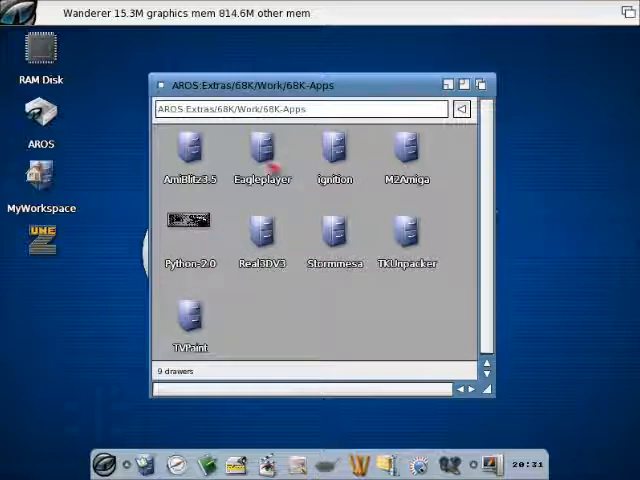
double_click(262, 150)
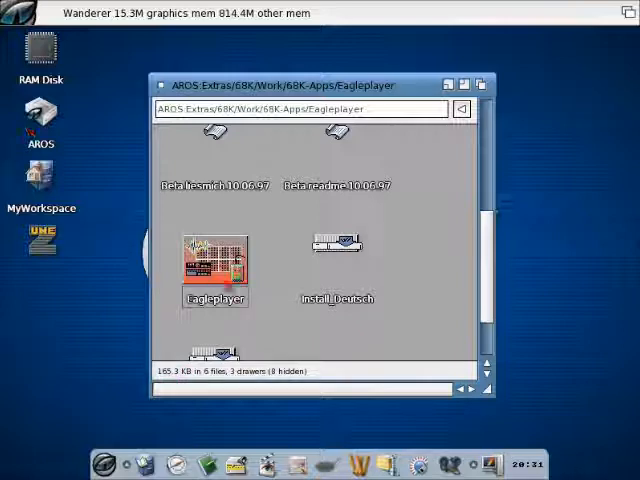
double_click(215, 262)
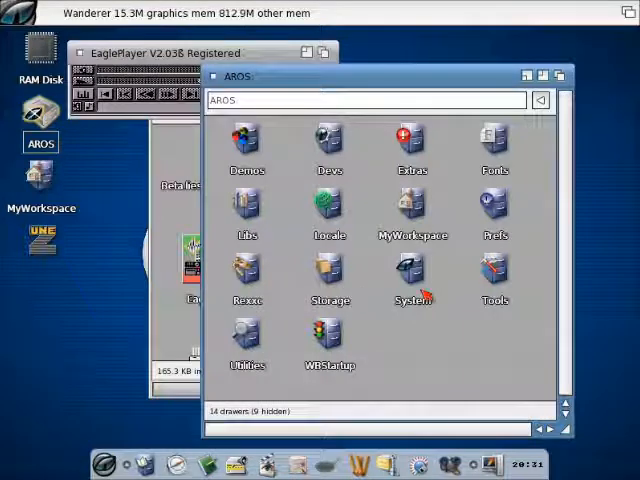
Open the System, AROS68K and 68K System drawers.
double_click(411, 275)
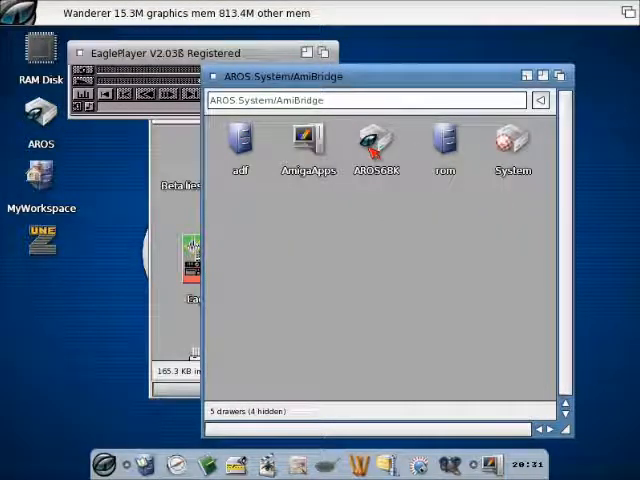
double_click(374, 140)
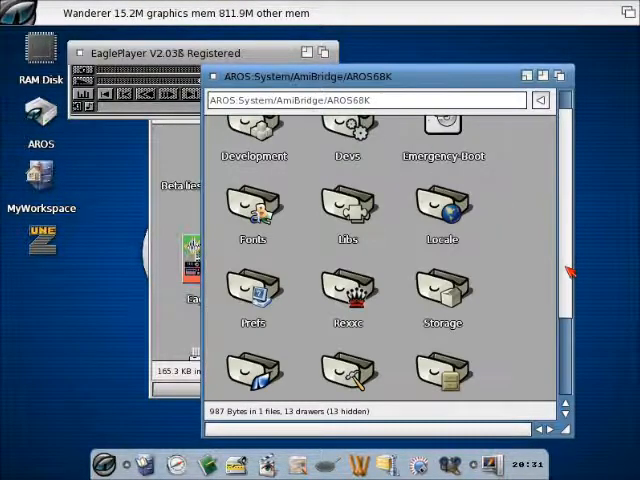
scroll(down, 3)
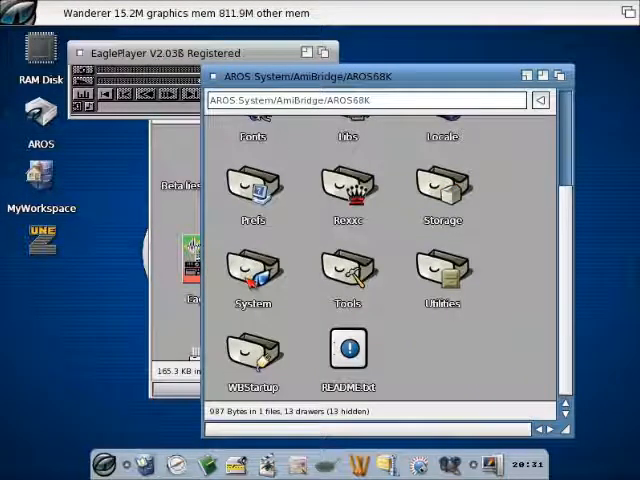
double_click(250, 275)
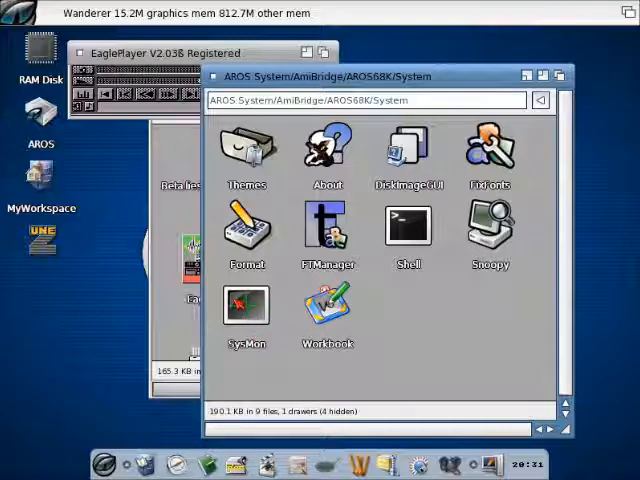
Launch SysMon and view its Processors and System tabs.
click(246, 307)
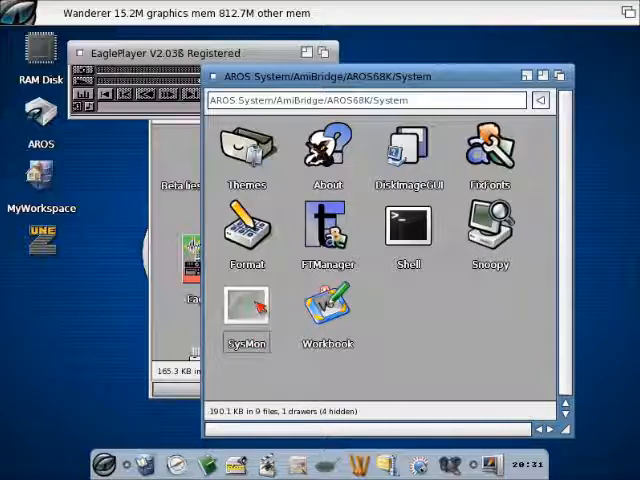
double_click(246, 305)
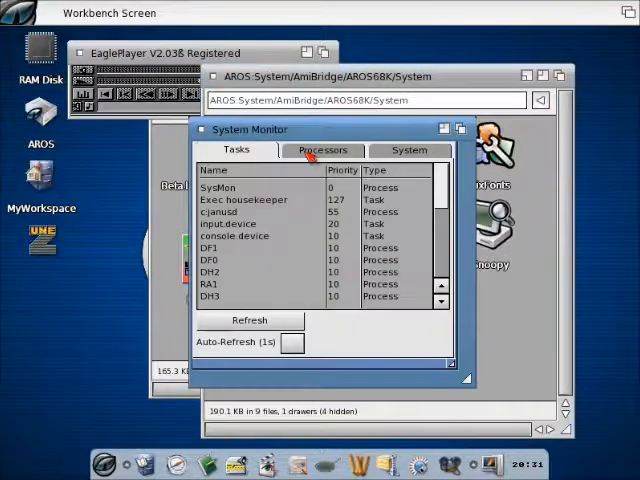
click(322, 150)
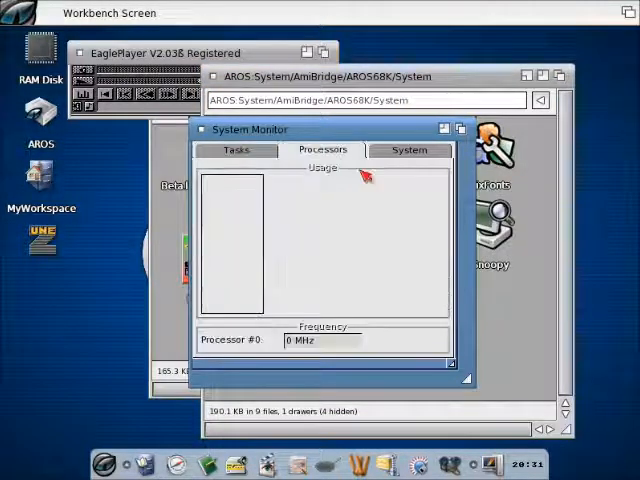
click(408, 150)
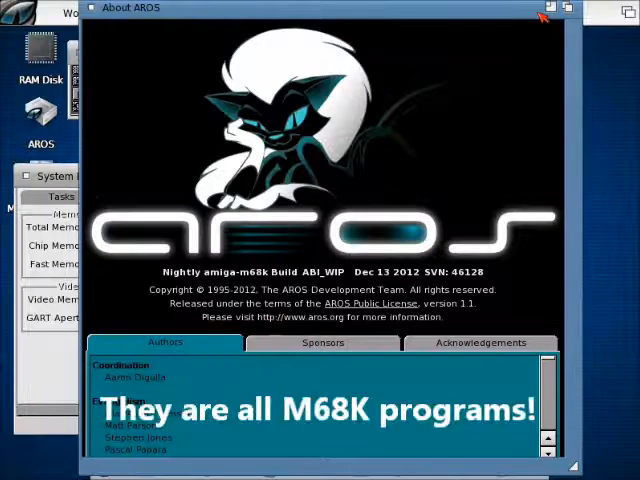
mouse_move(380, 340)
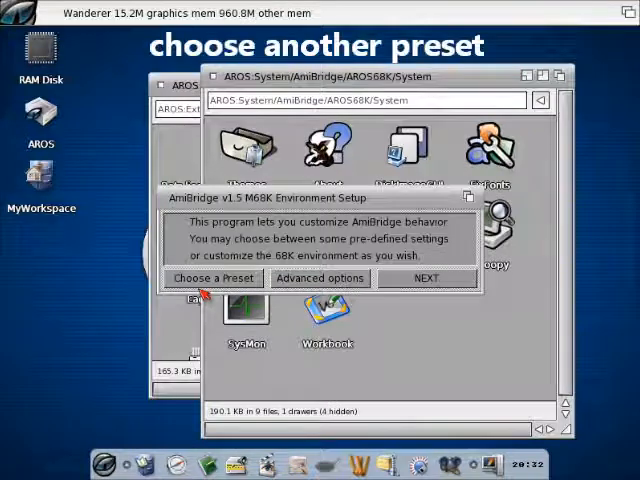
Load the Fullscreen preset in AmiBridge setup and save the settings.
click(211, 278)
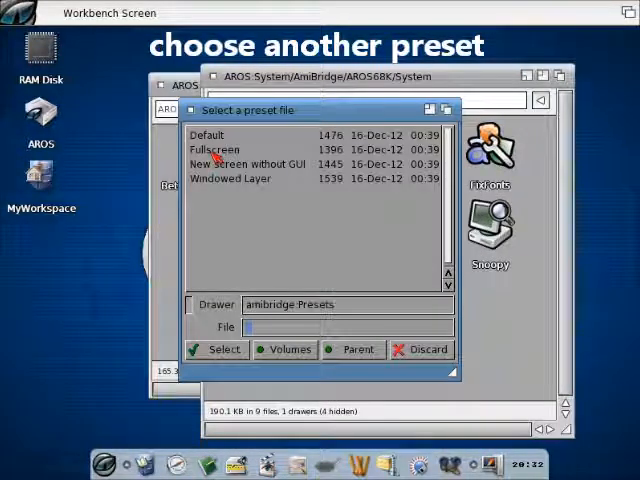
click(214, 149)
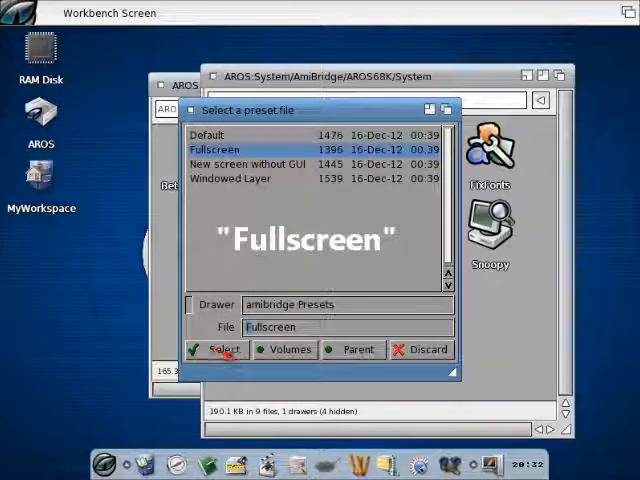
click(215, 349)
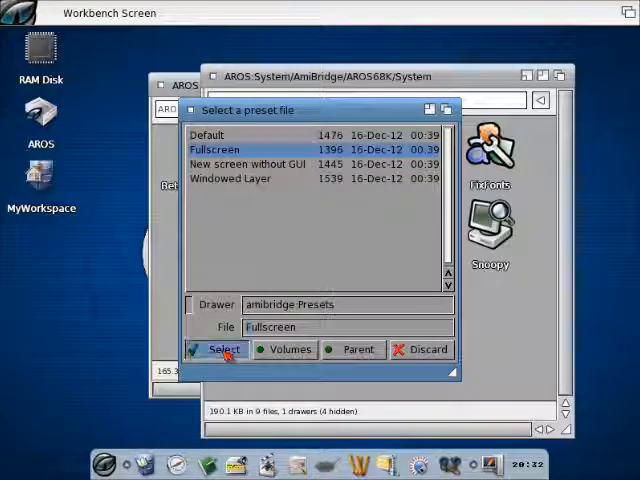
click(220, 349)
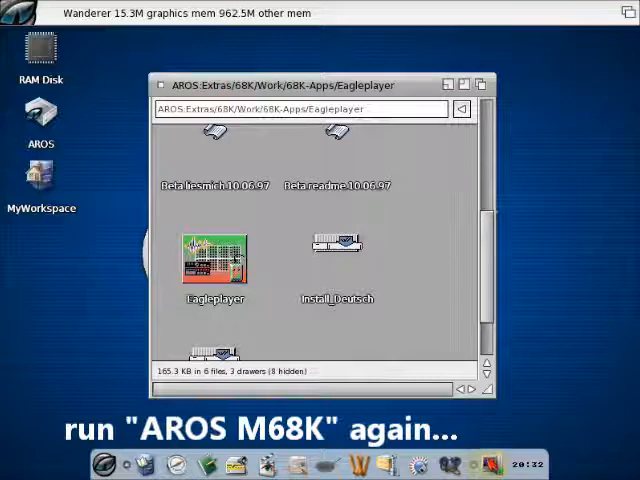
Launch AROS M68K fullscreen and clean up the desktop icons via Window > Sort.
click(528, 280)
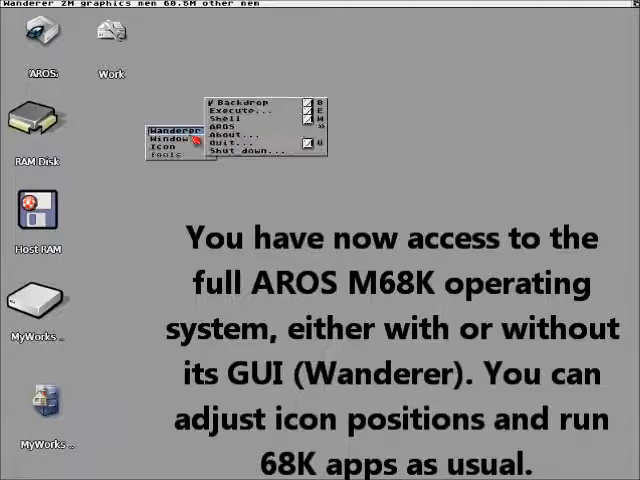
click(166, 138)
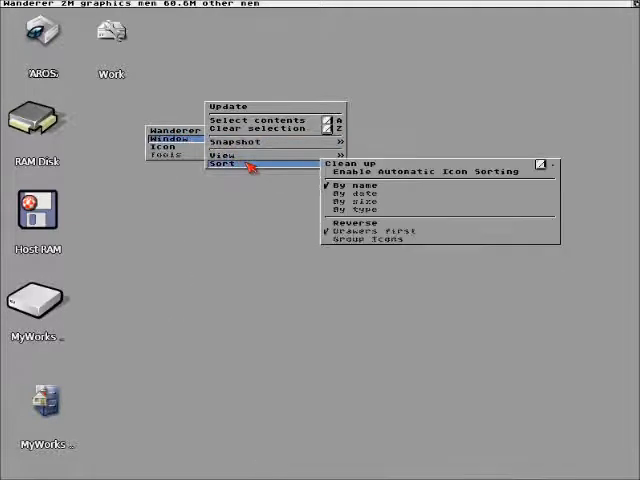
click(345, 185)
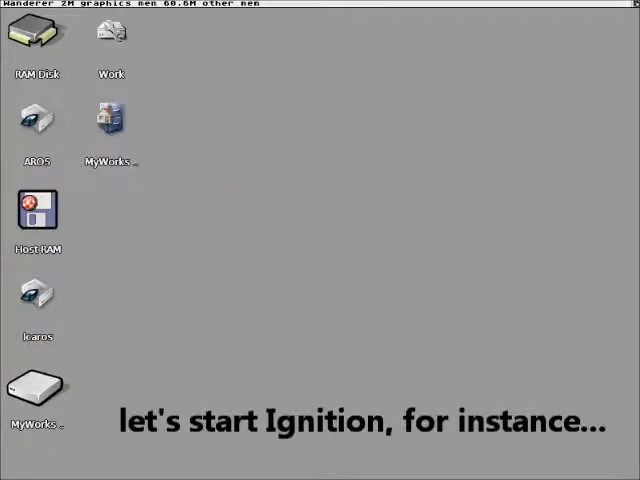
Open the Work drive, start Ignition with a blank sheet, and select cell B7.
double_click(111, 33)
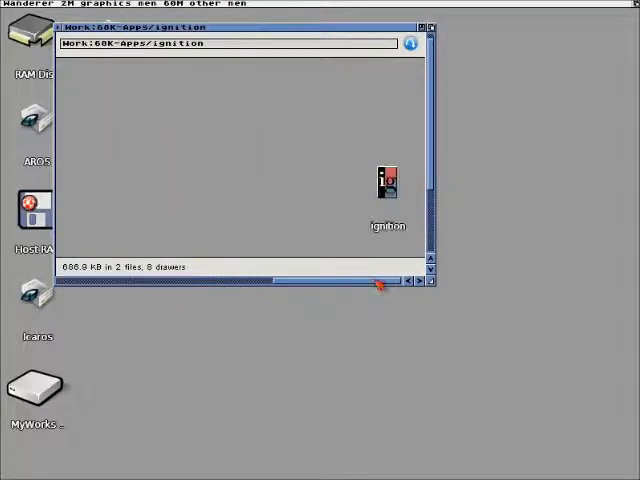
click(387, 185)
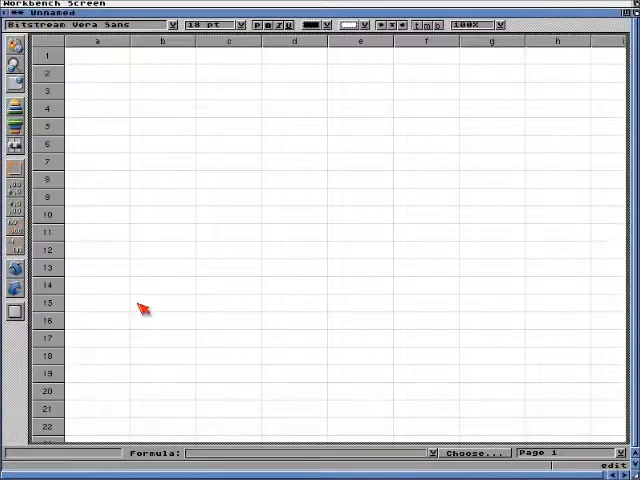
click(160, 162)
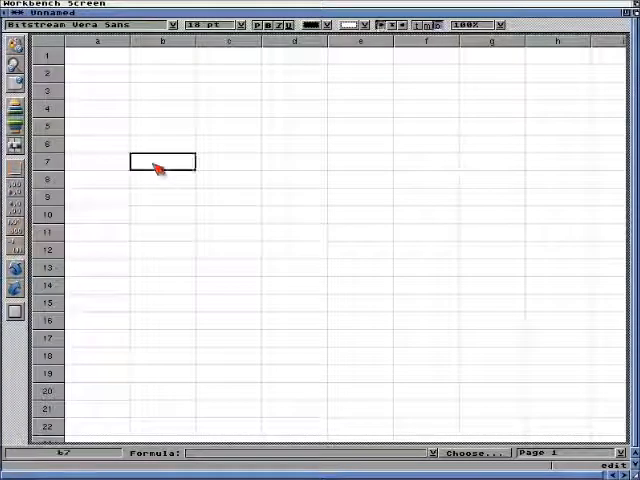
Enter 'Hello, this is Ignition 68K running in fullscreen!' into cell B7.
text(Hello)
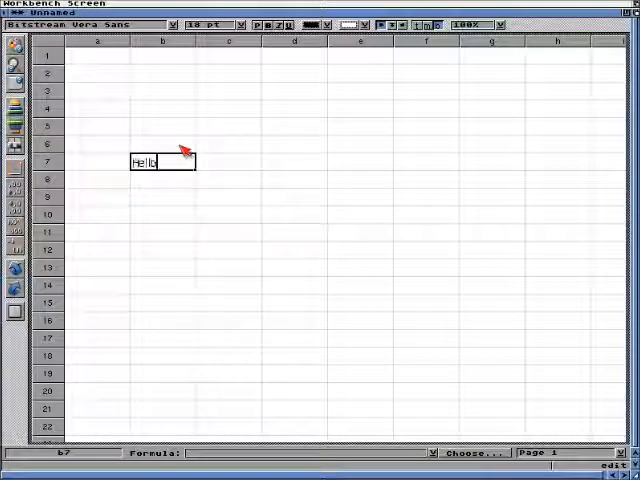
text(, this is)
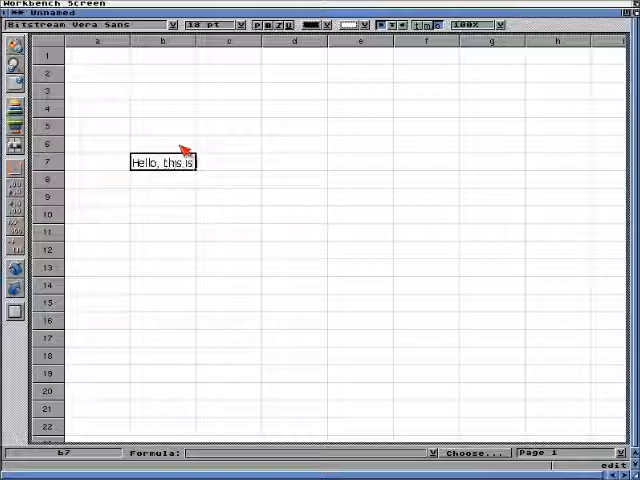
text(Ignition 68K running in f)
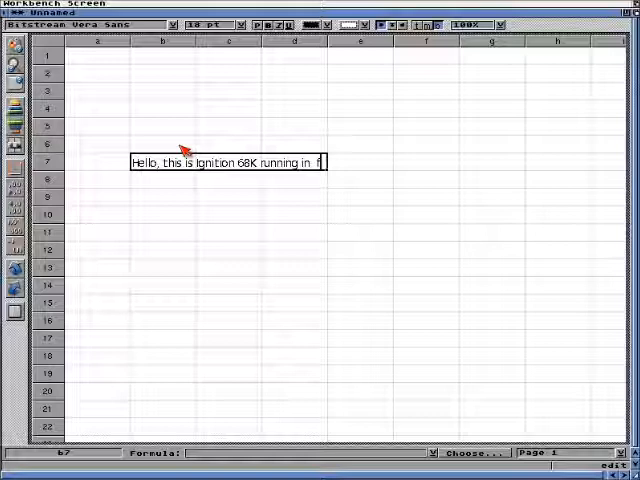
text(ullscree)
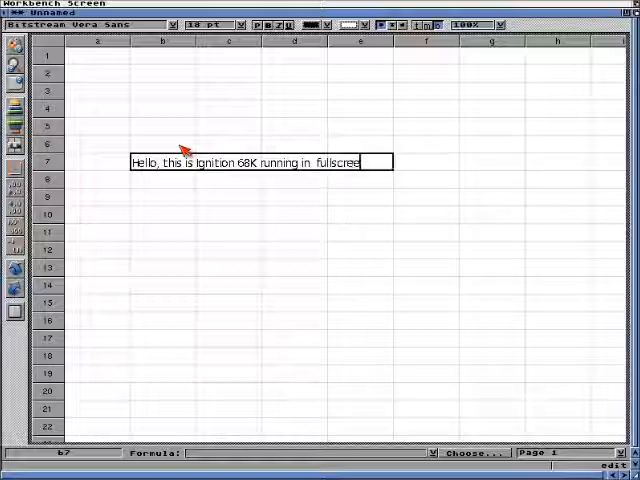
text(n!)
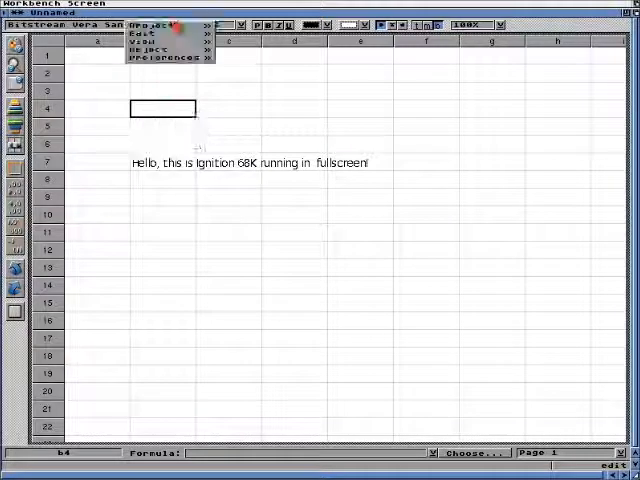
Quit Ignition from the Project menu.
click(148, 23)
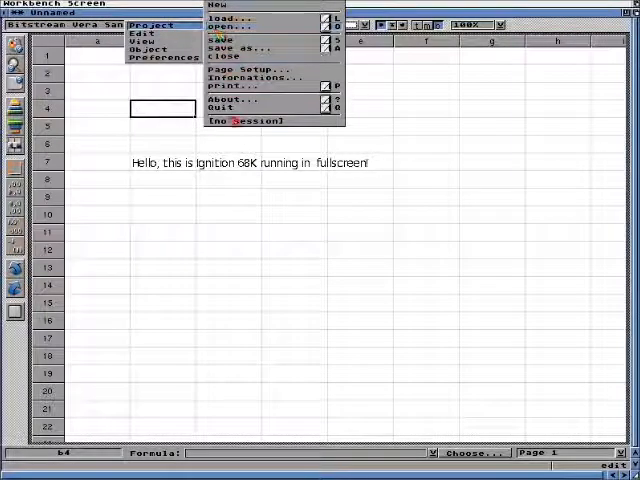
click(221, 108)
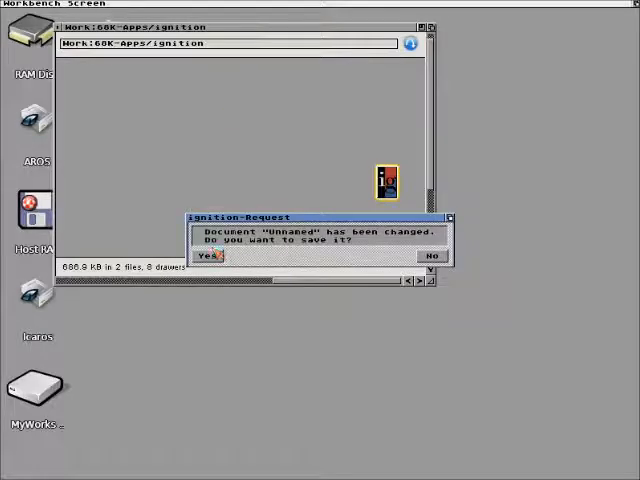
mouse_move(435, 258)
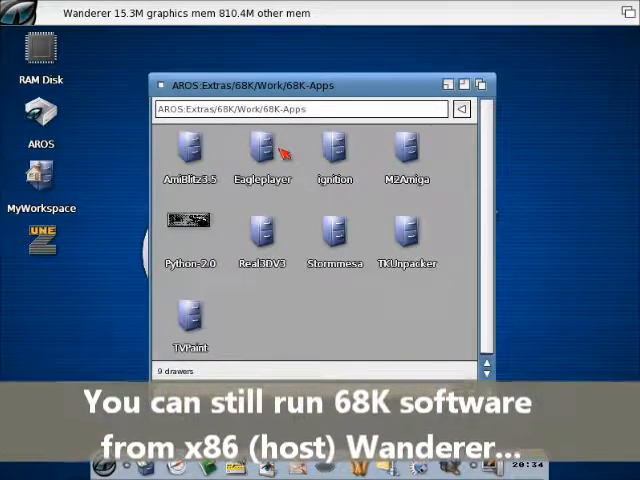
Open the AmiBlitz3.5 drawer and launch AmiBlitz3_Beta.
double_click(335, 135)
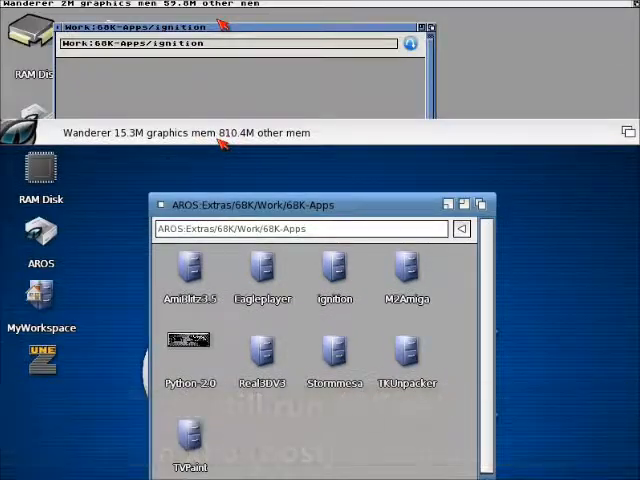
double_click(189, 270)
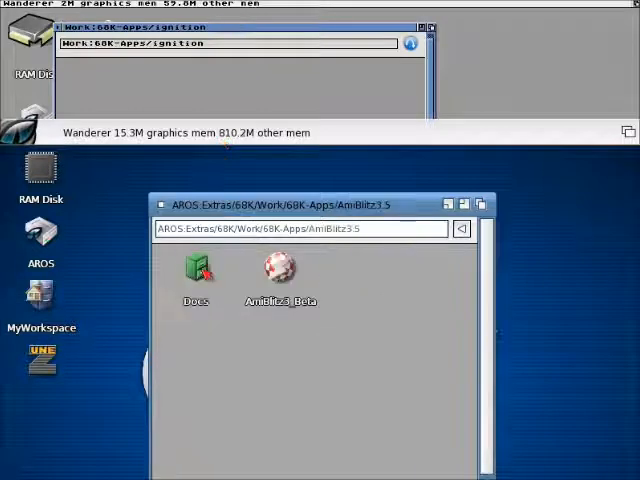
click(280, 270)
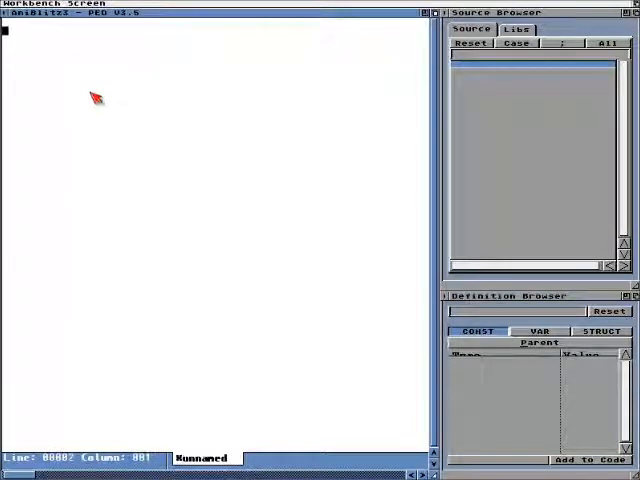
Type 'hello!!!' as the first line in the empty PED source editor.
text(hello)
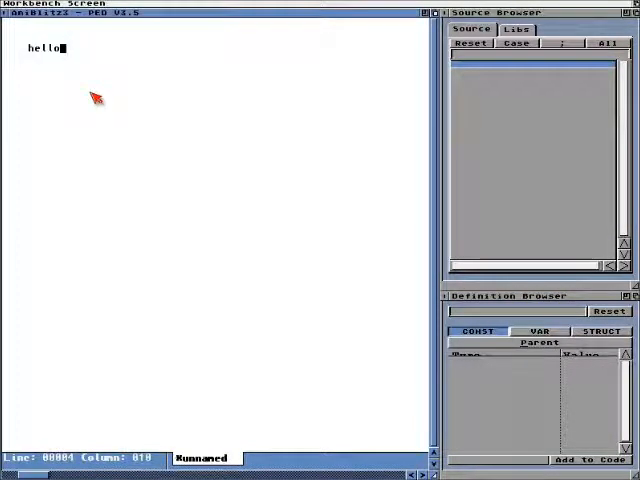
text(!!!)
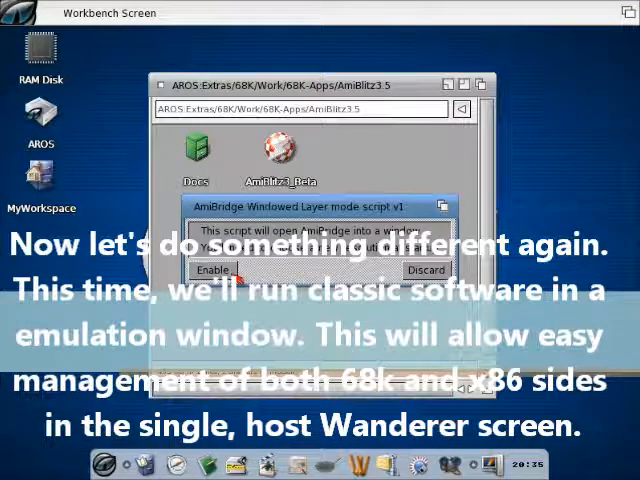
Enable AmiBridge Windowed Layer mode and save the setting permanently.
click(209, 270)
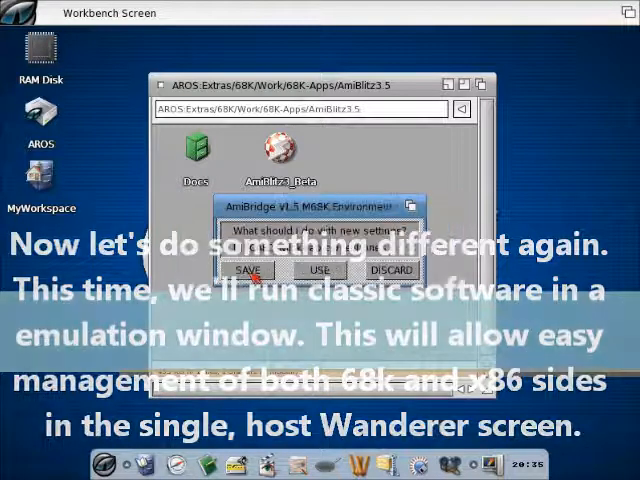
click(248, 270)
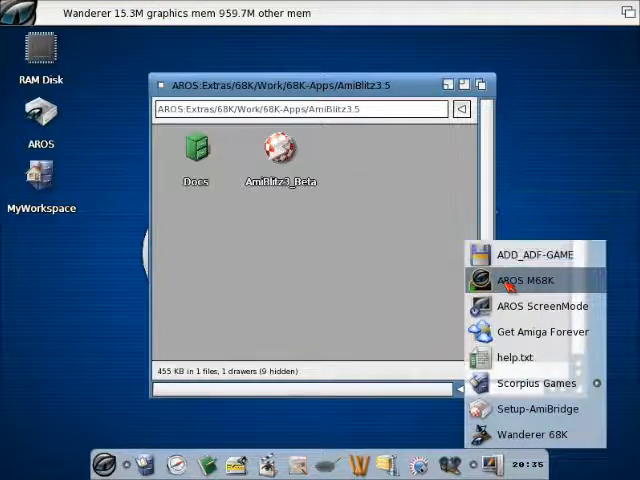
Launch AROS M68K from the dock's AmiBridge menu.
click(529, 280)
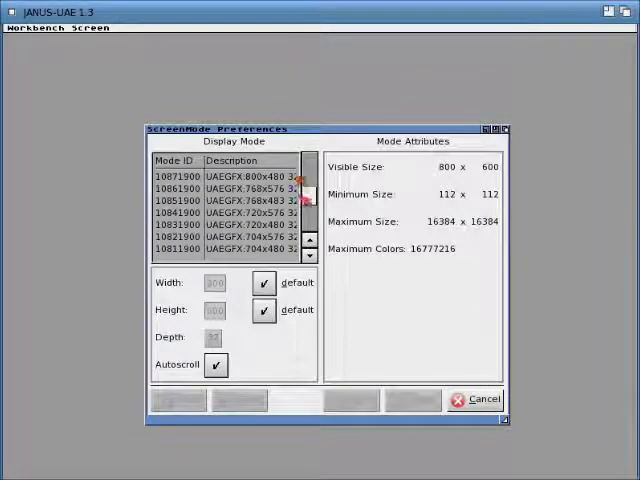
Select the UAEGFX:704x480 display mode in ScreenMode Preferences and save it.
click(309, 235)
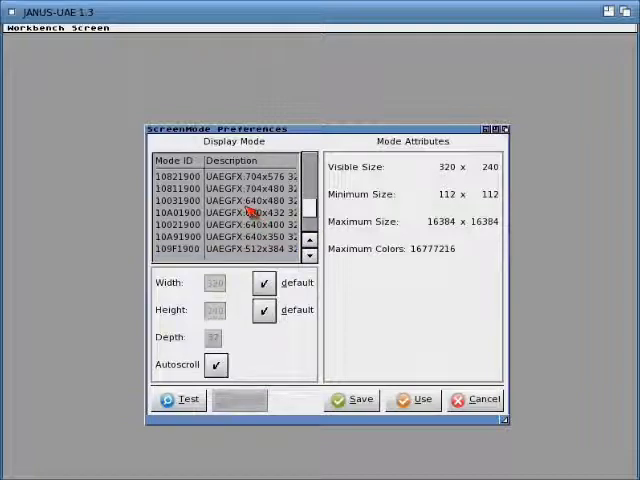
click(240, 188)
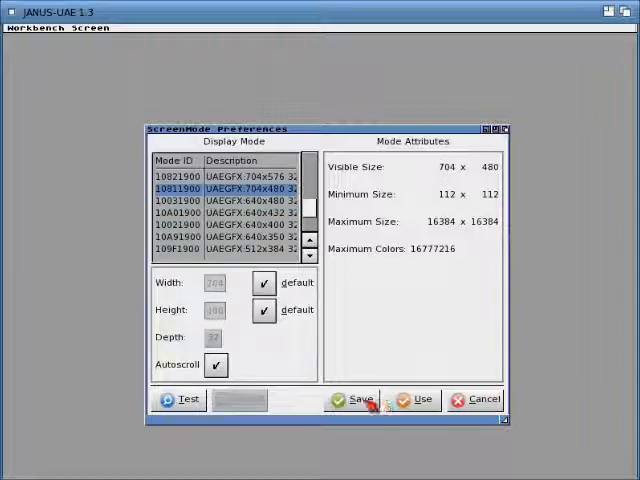
click(353, 399)
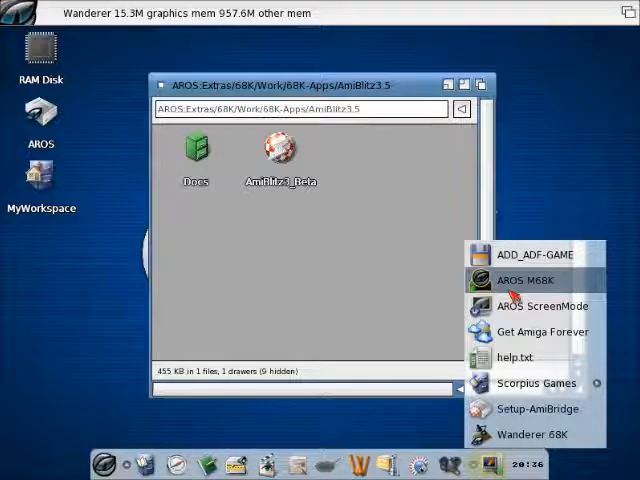
Restart AROS M68K and dismiss the 'M68K environment is ready' requester.
click(522, 280)
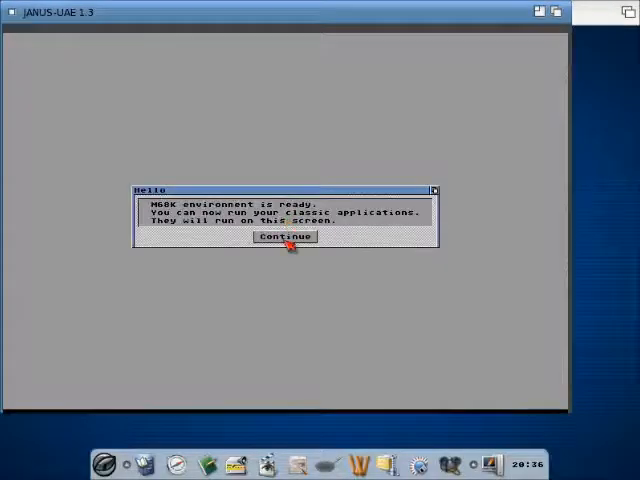
click(285, 237)
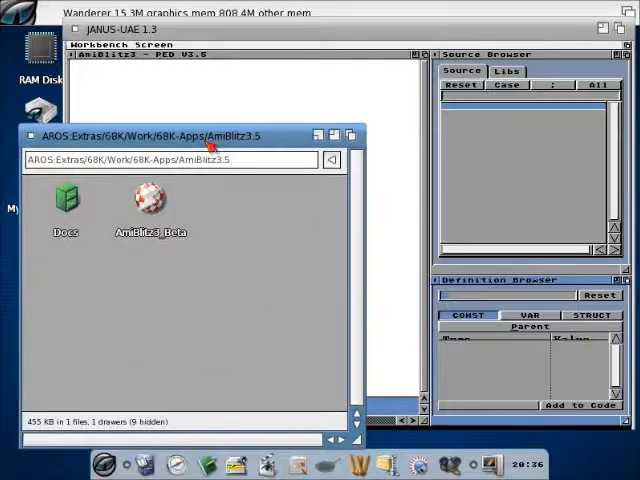
Open Eagleplayer from the 68K-Apps drawer so it plays in the JANUS-UAE window.
click(331, 159)
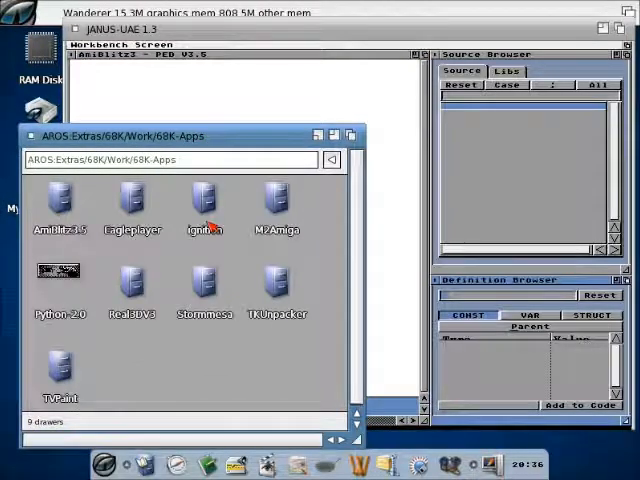
double_click(132, 200)
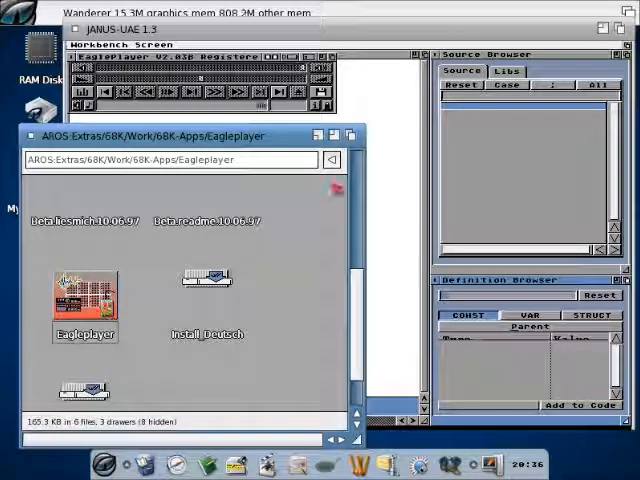
click(332, 160)
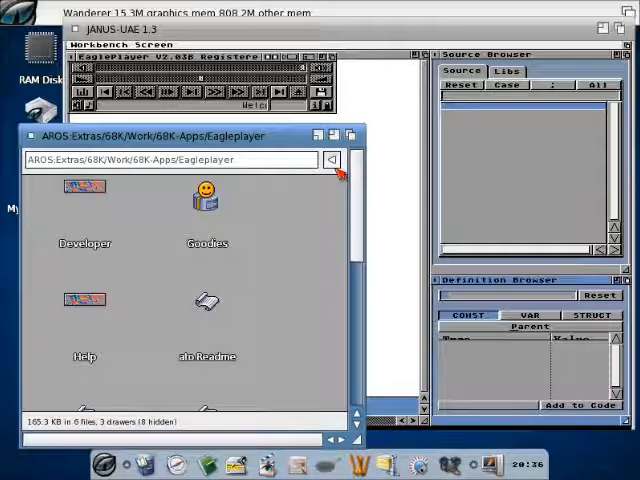
Return to 68K-Apps and launch TKUnpacker from its drawer.
click(331, 159)
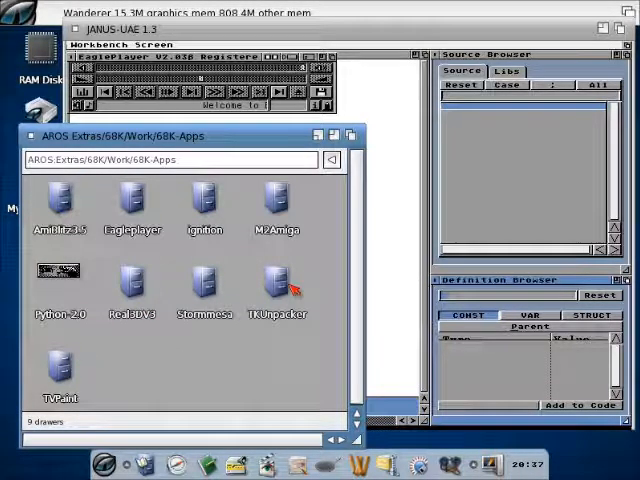
double_click(277, 283)
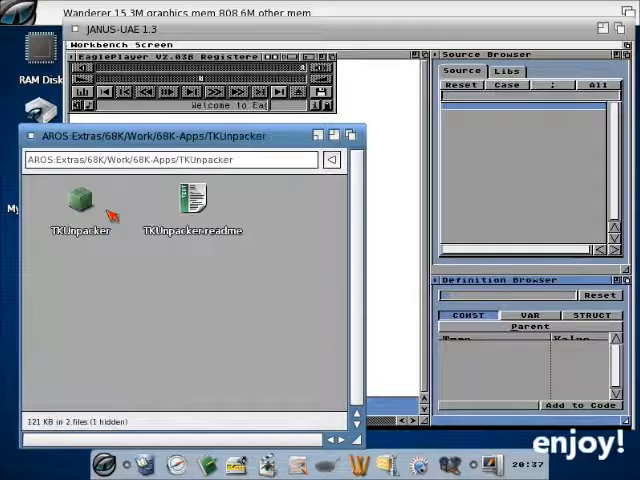
double_click(81, 200)
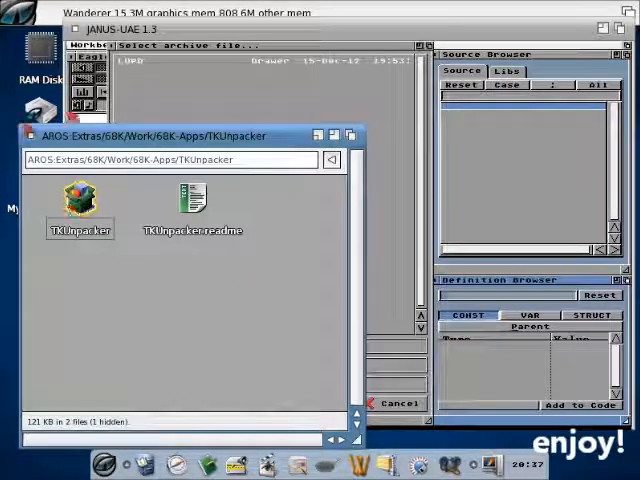